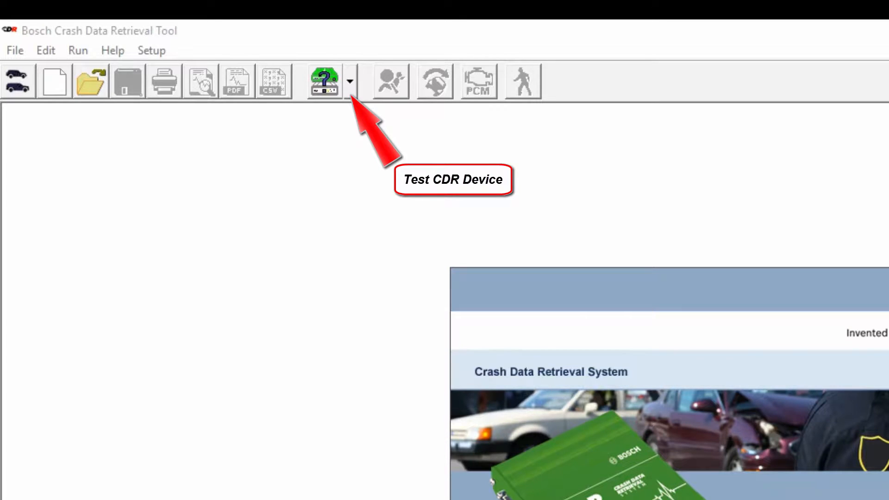
# Start the Test CDR Interface Module check from the Test CDR Device options.
pyautogui.click(350, 81)
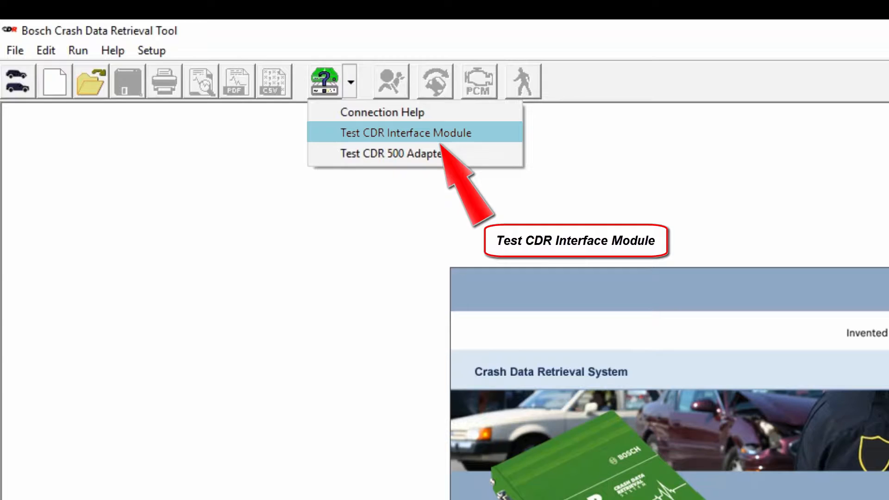
pyautogui.click(405, 133)
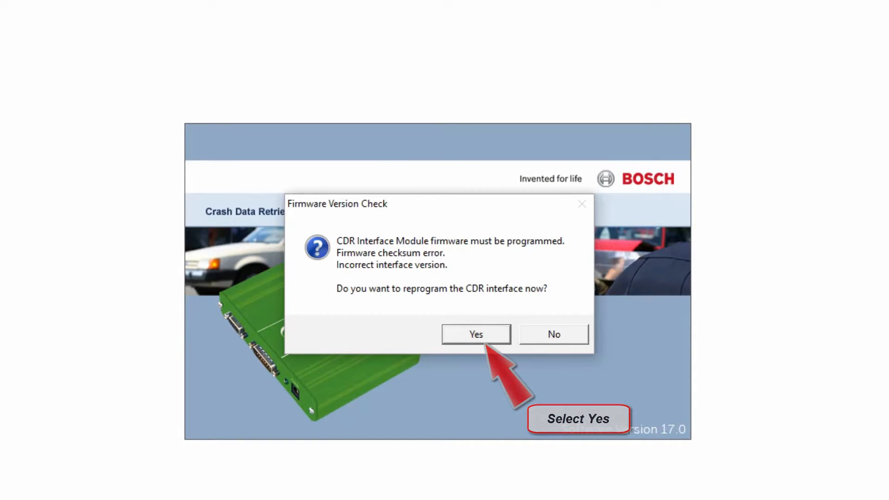
# Confirm Yes in the Firmware Version Check dialog to reprogram the interface firmware now.
pyautogui.click(476, 334)
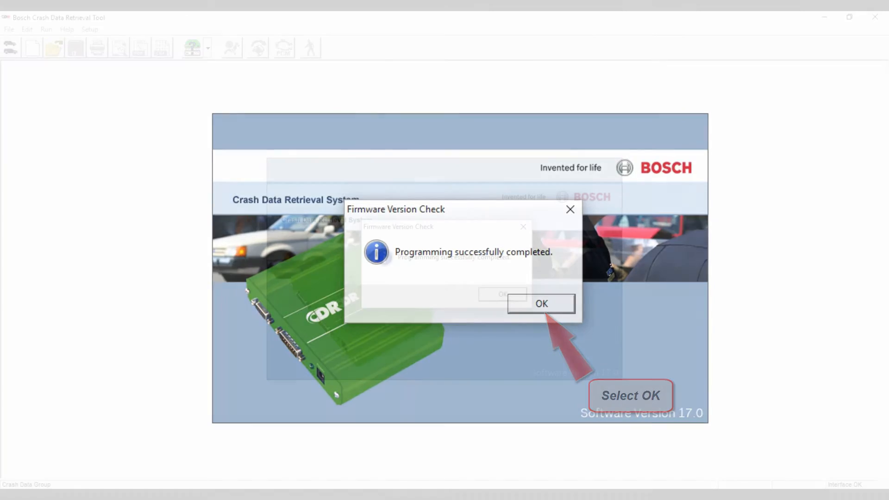
# Acknowledge the 'Programming successfully completed' message to reveal the communications-fine confirmation.
pyautogui.click(540, 304)
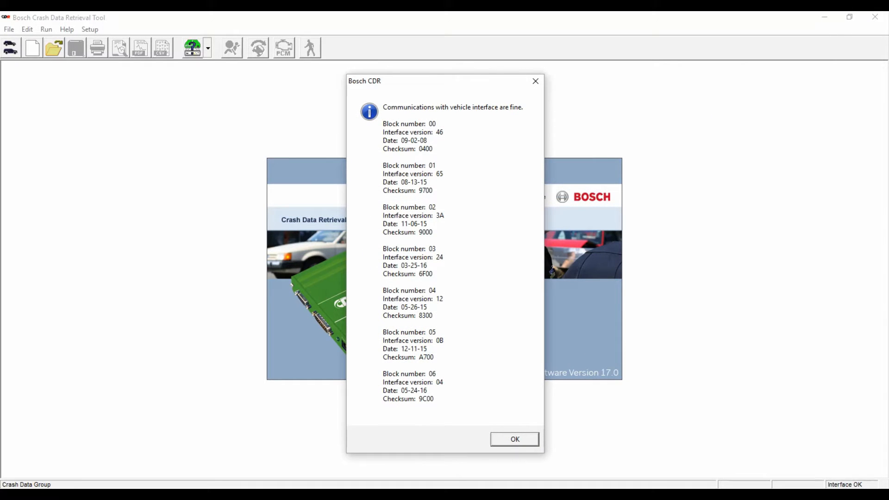